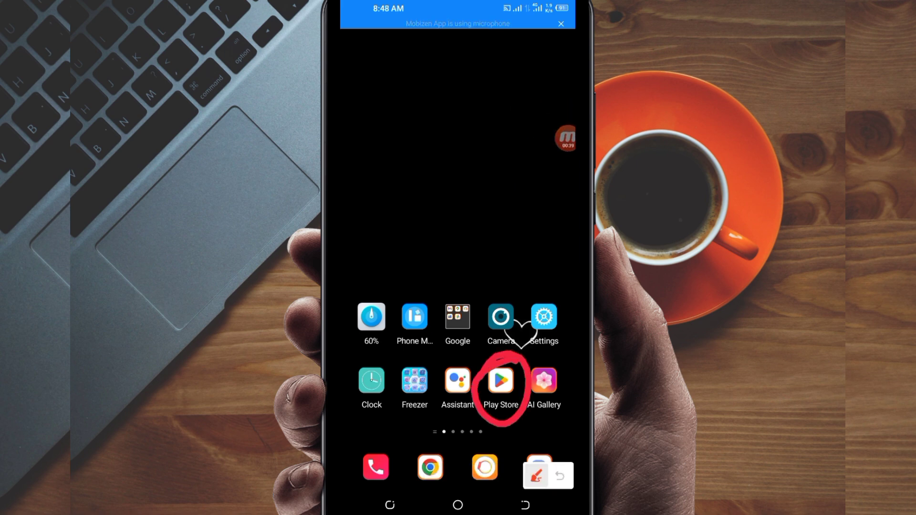
# - Launch the Play Store from the home screen and activate its search field
pyautogui.click(500, 381)
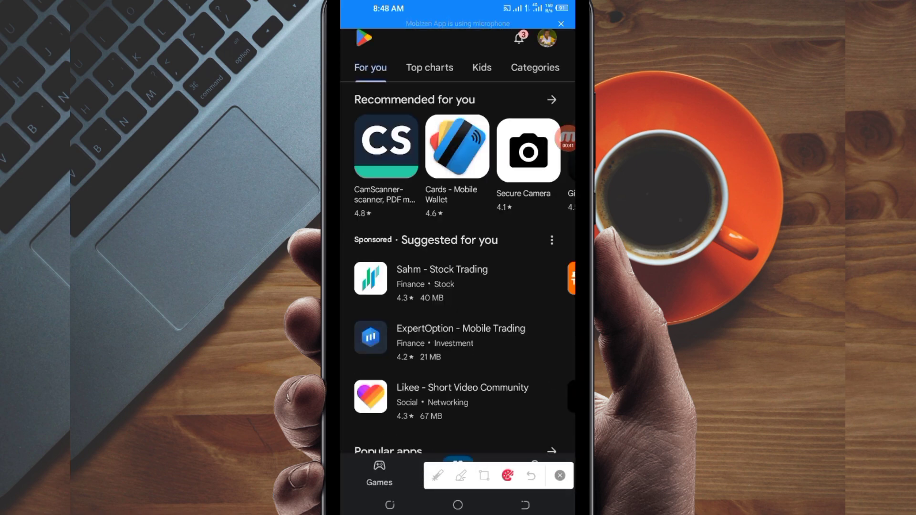
pyautogui.click(379, 471)
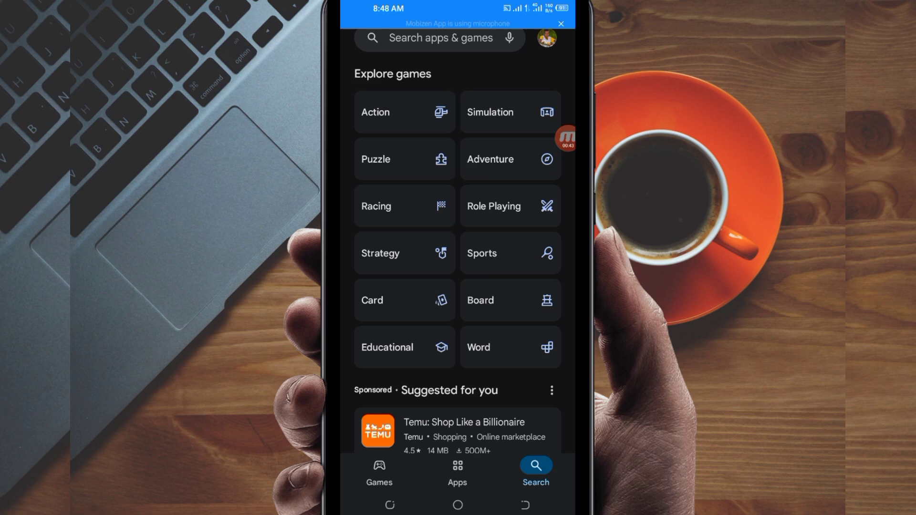
pyautogui.click(438, 37)
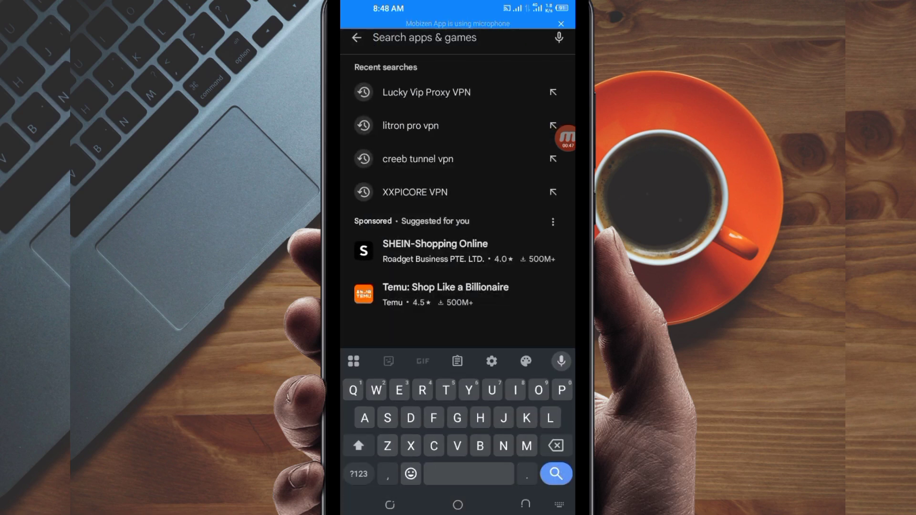
# - Enter 'lucky vip proxy vpn' and show the matching results, Lucky VIP Proxy listed as installed
pyautogui.write('Lucky')
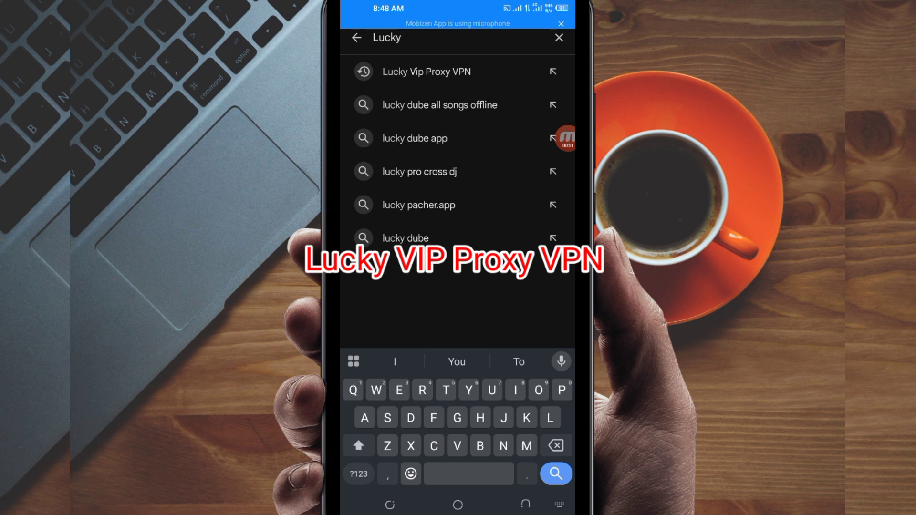
pyautogui.write('VIP')
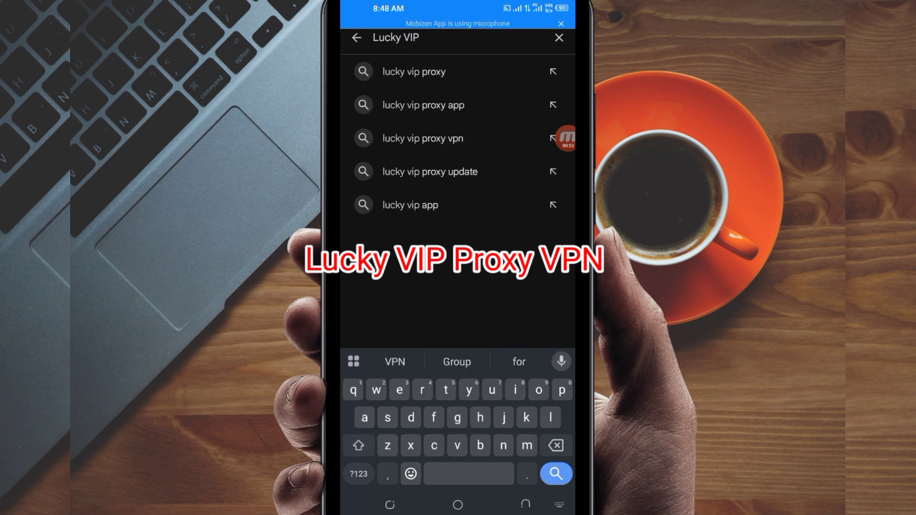
pyautogui.write('pri')
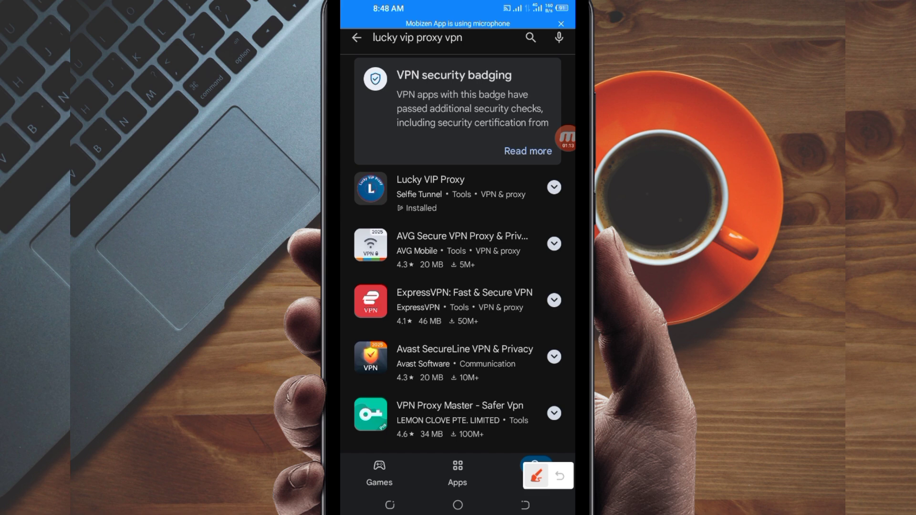
# - Select the Lucky VIP Proxy result to show its store page with the May 30, 2025 update notes
pyautogui.moveTo(444, 345); pyautogui.dragTo(474, 193)
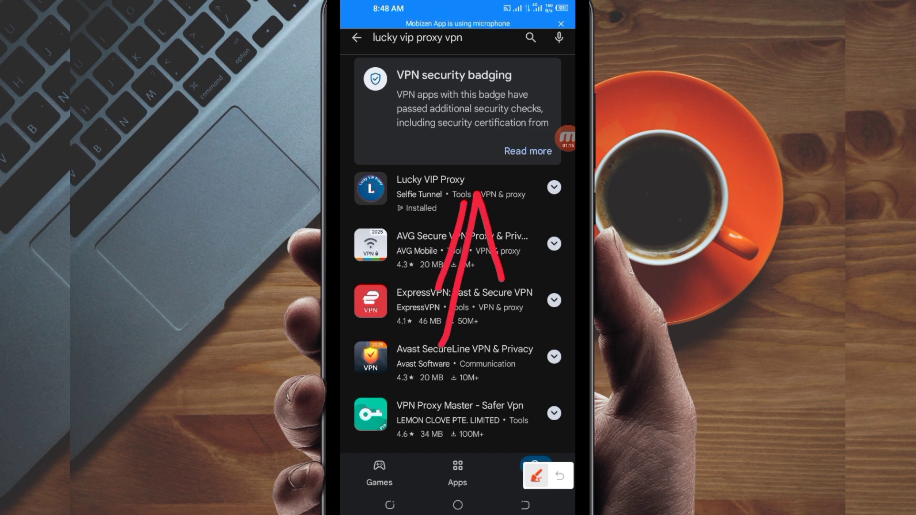
pyautogui.click(430, 179)
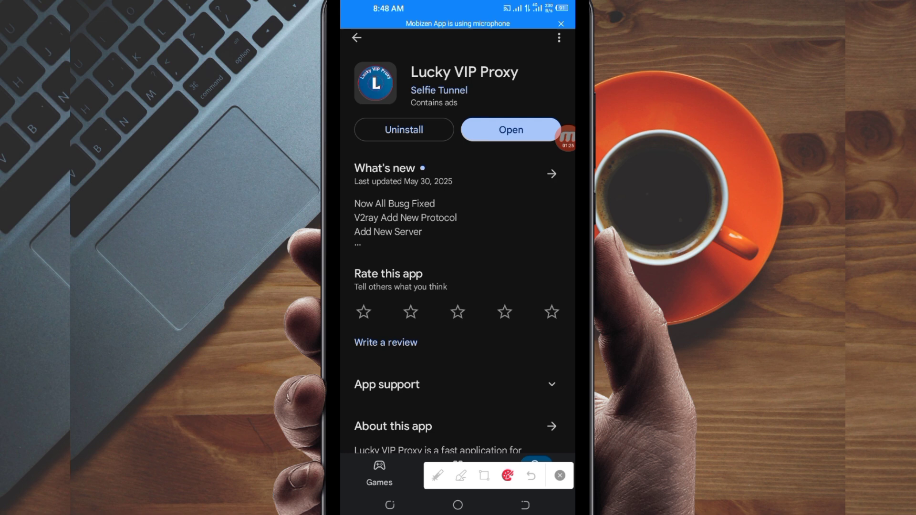
# - Launch Lucky VIP Proxy from its store page via the Open button
pyautogui.moveTo(517, 151); pyautogui.dragTo(484, 313)
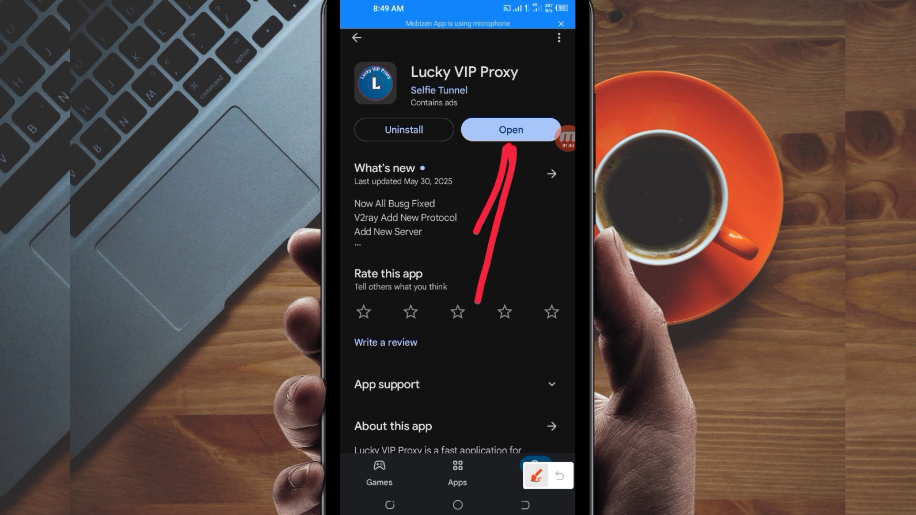
pyautogui.click(509, 129)
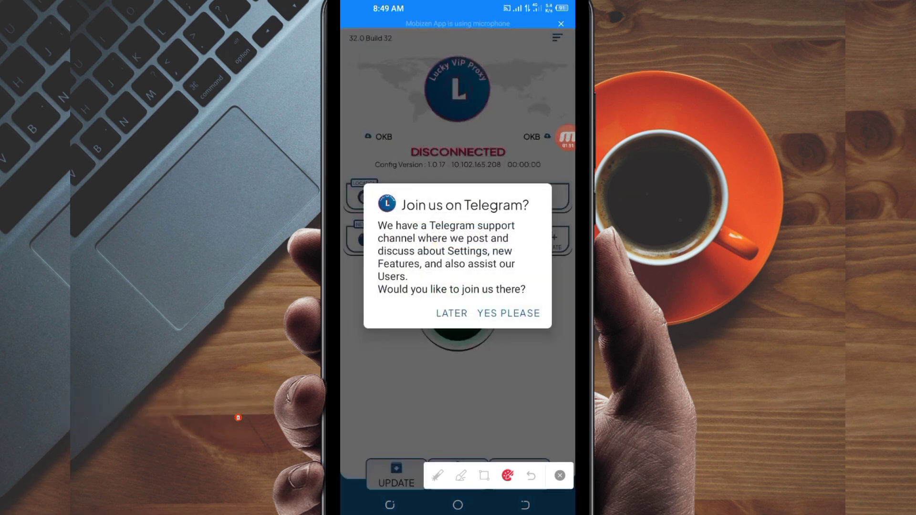
# - Decline the Telegram invitation with LATER and show the side dashboard menu
pyautogui.click(451, 313)
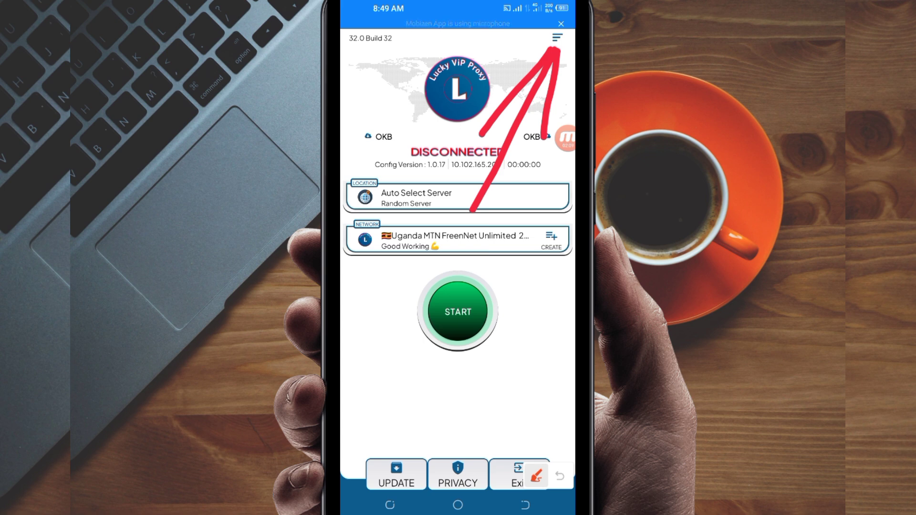
pyautogui.click(555, 37)
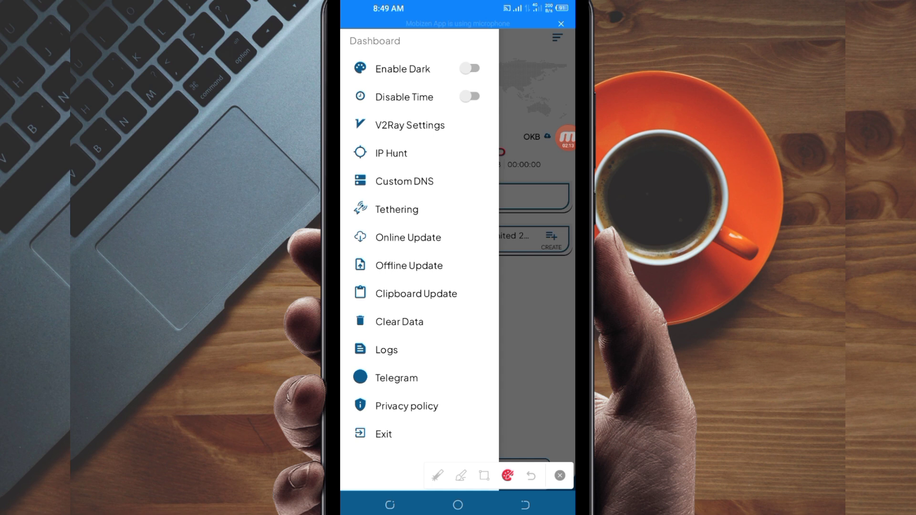
# - Close the dashboard drawer and bring up the network picker from the NETWORK box
pyautogui.moveTo(383, 208); pyautogui.dragTo(465, 219)
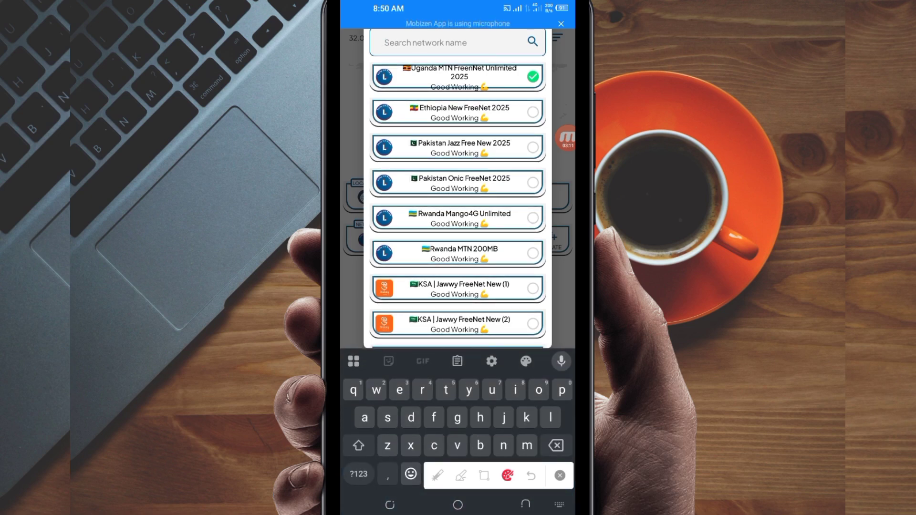
# - Search 'Uga' and set Uganda MTN FreeNet Unlimited 2025 as the network
pyautogui.click(358, 446)
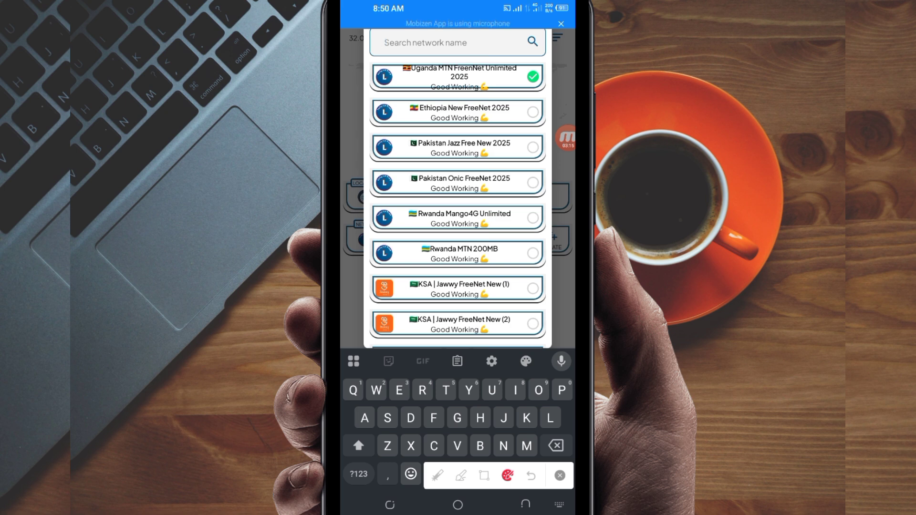
pyautogui.write('Uga')
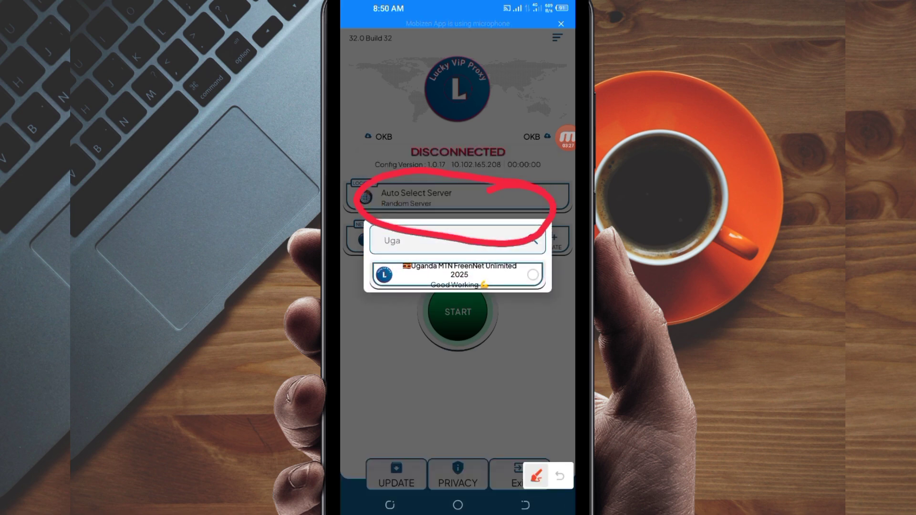
pyautogui.click(457, 274)
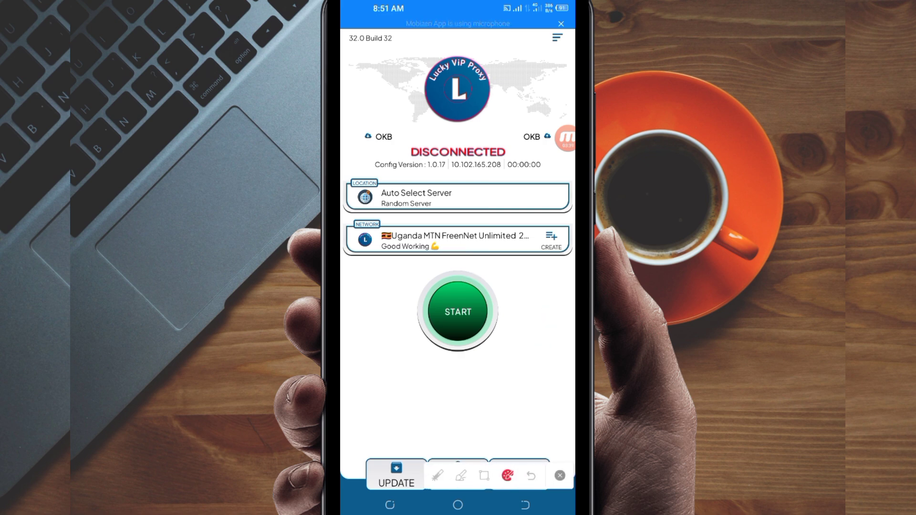
pyautogui.click(458, 311)
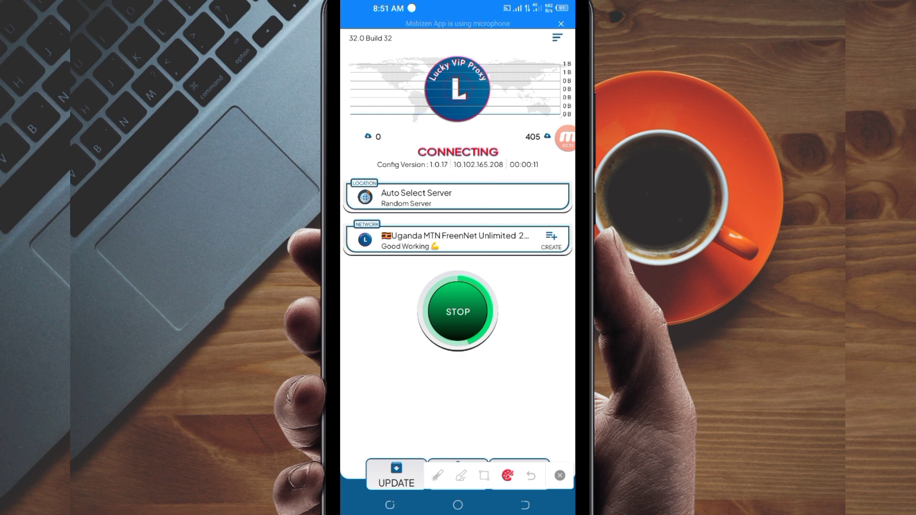
pyautogui.click(457, 312)
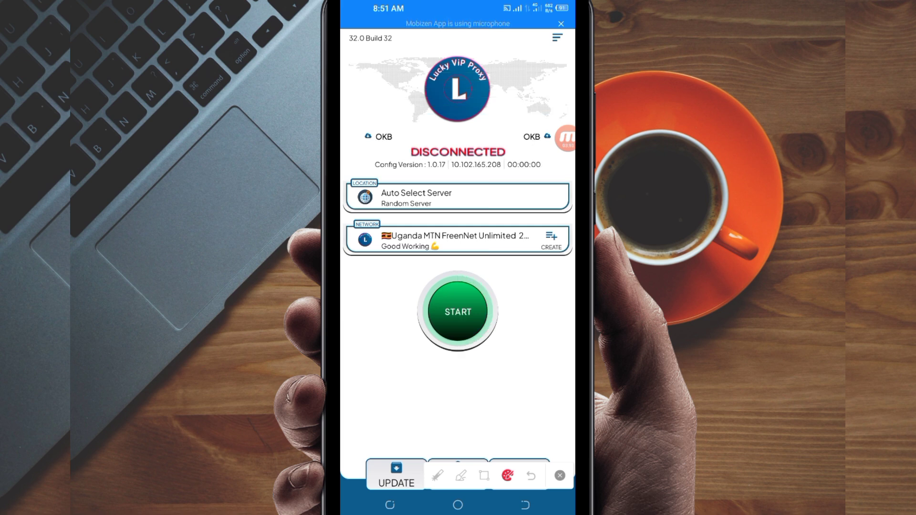